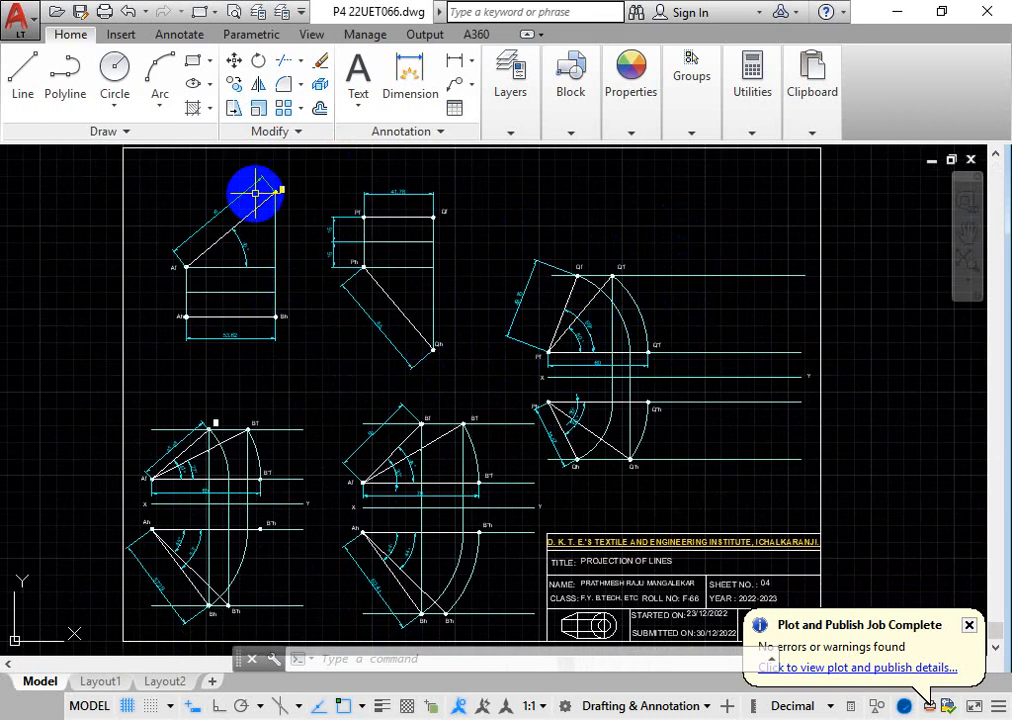
mouse_move(292, 375)
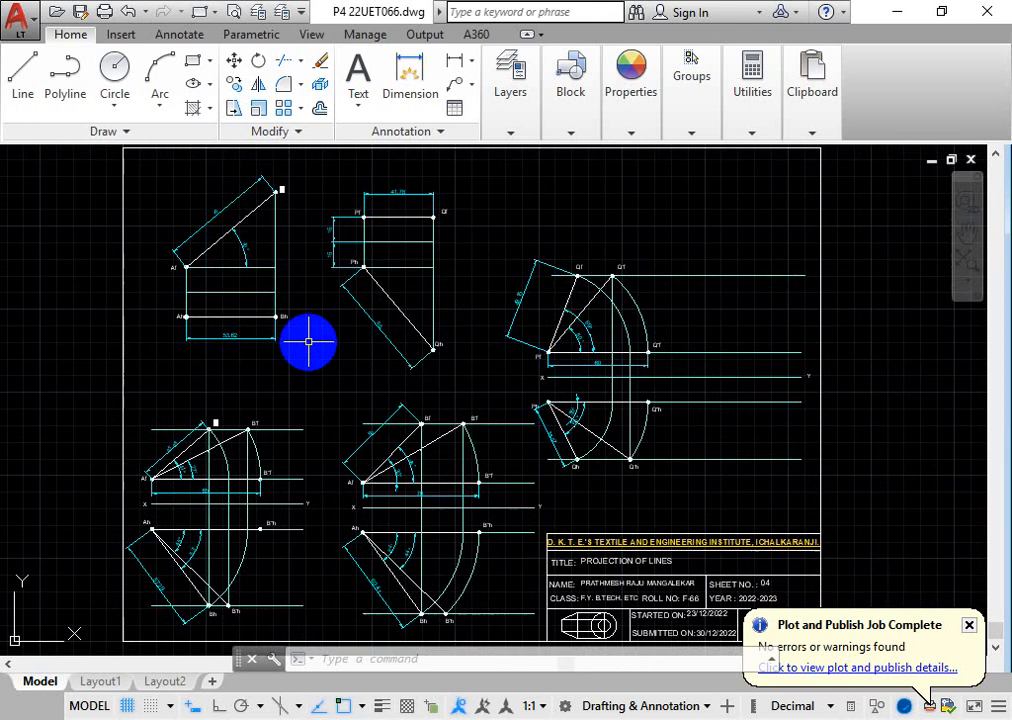
mouse_move(303, 264)
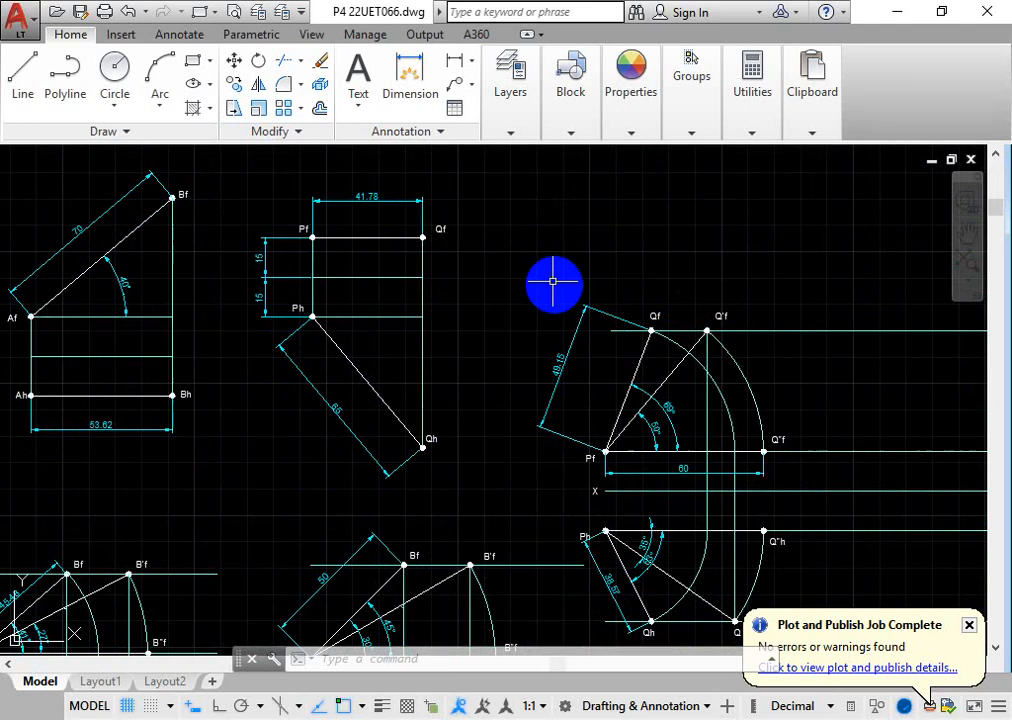
mouse_move(542, 268)
text(LAY)
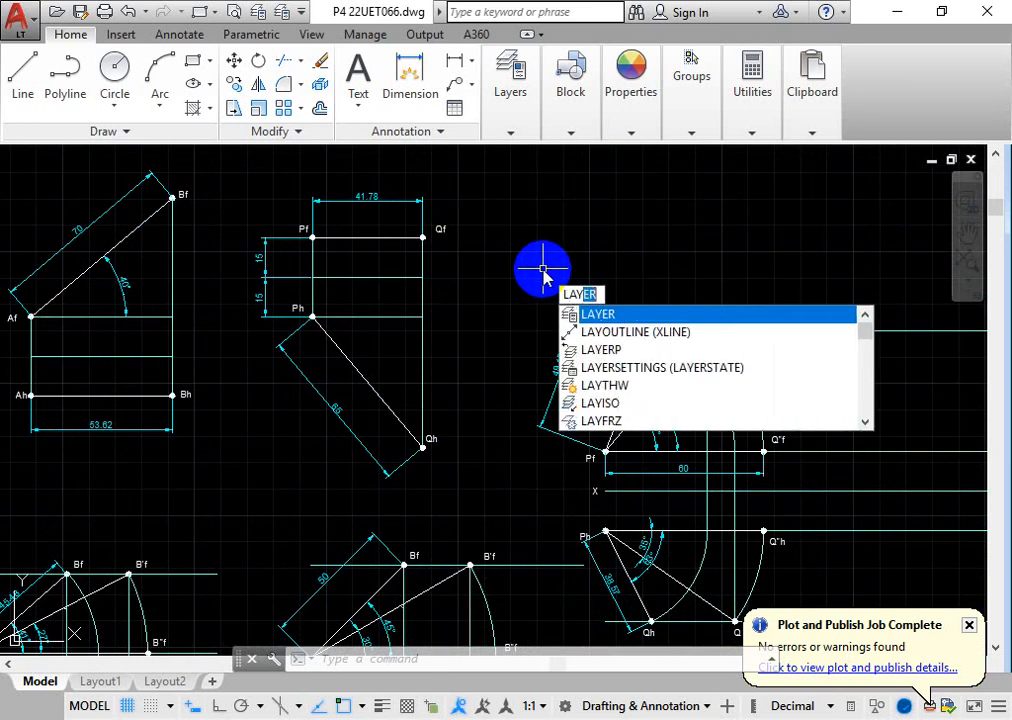
Open the Layer Properties Manager showing the four layers including PROJECTION, then close it.
click(598, 313)
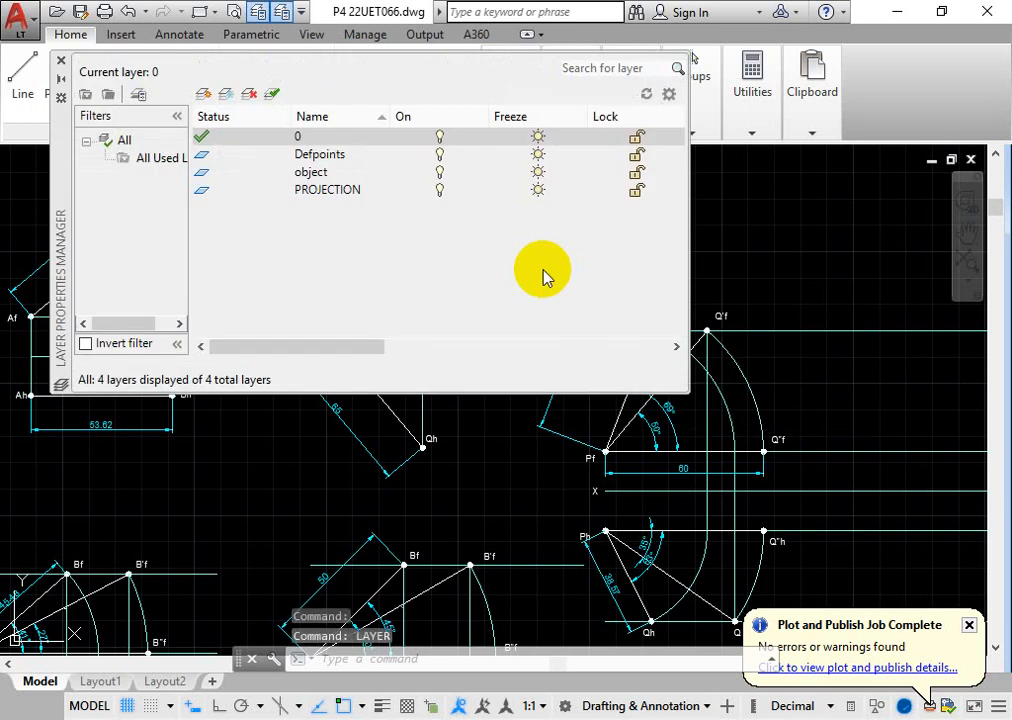
mouse_move(605, 82)
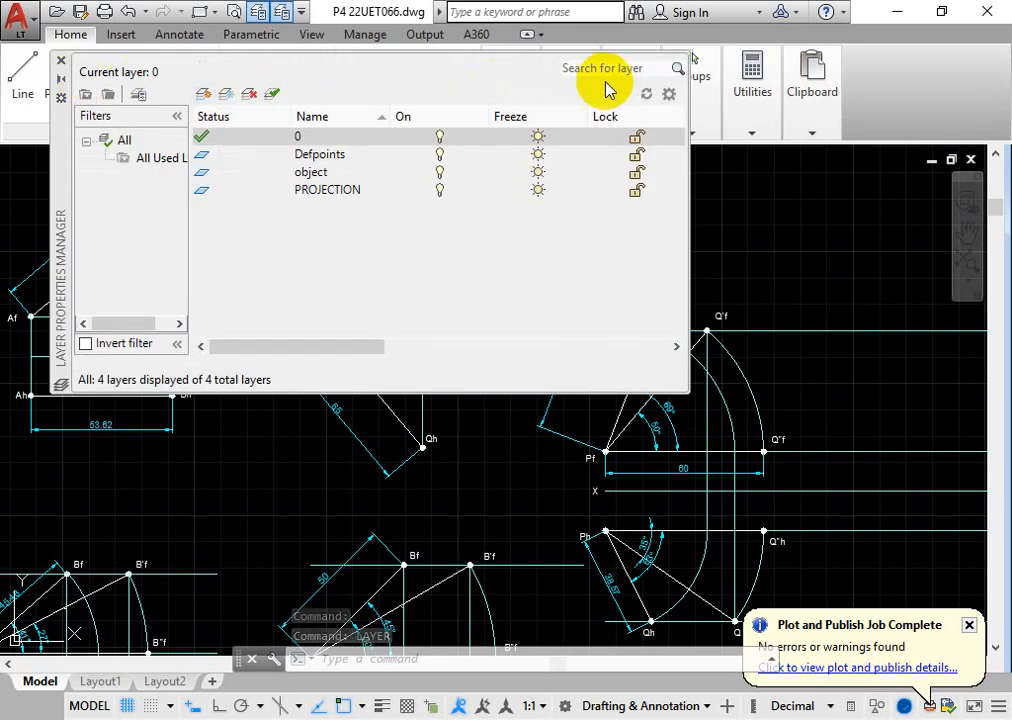
mouse_move(275, 258)
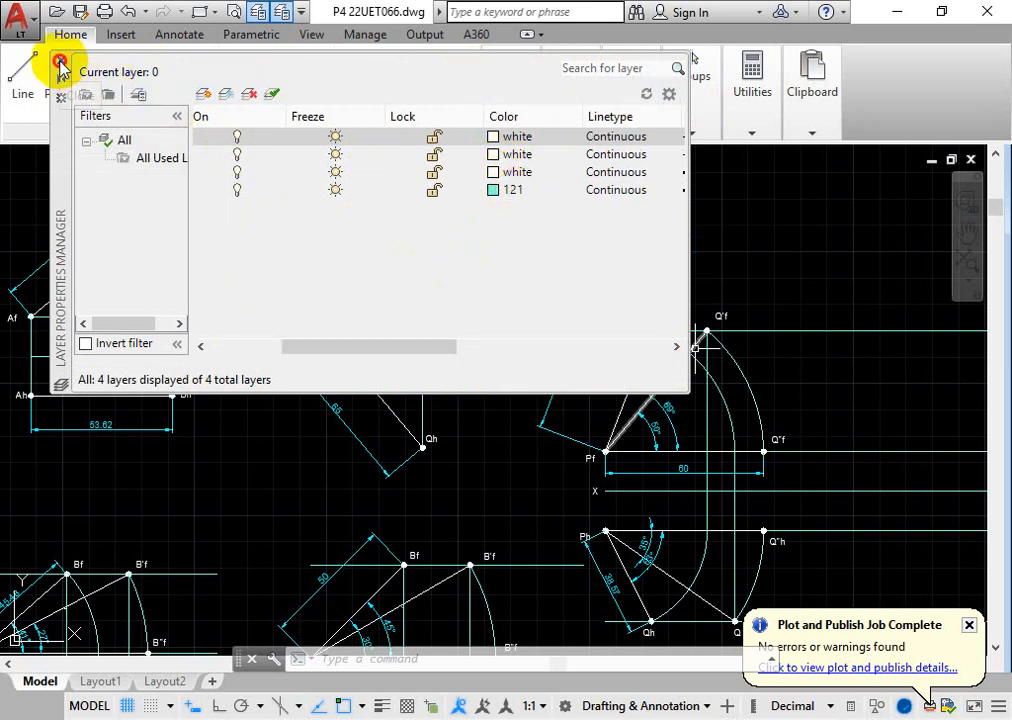
click(60, 65)
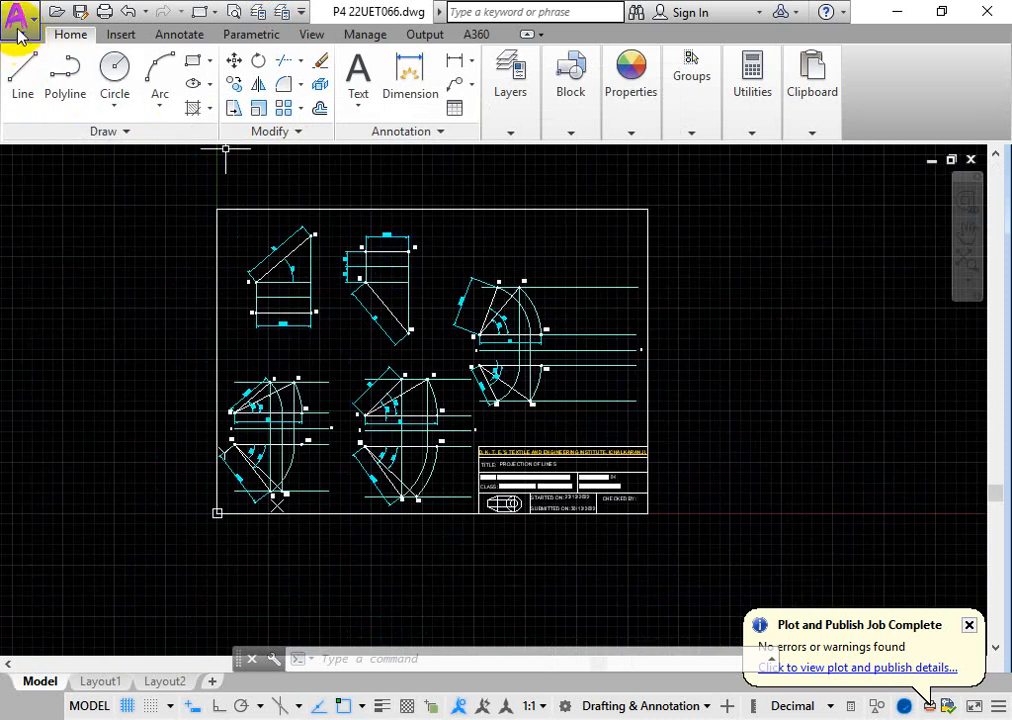
Start a PDF export of the windowed sheet with an A3 landscape fit-to-paper override.
click(20, 15)
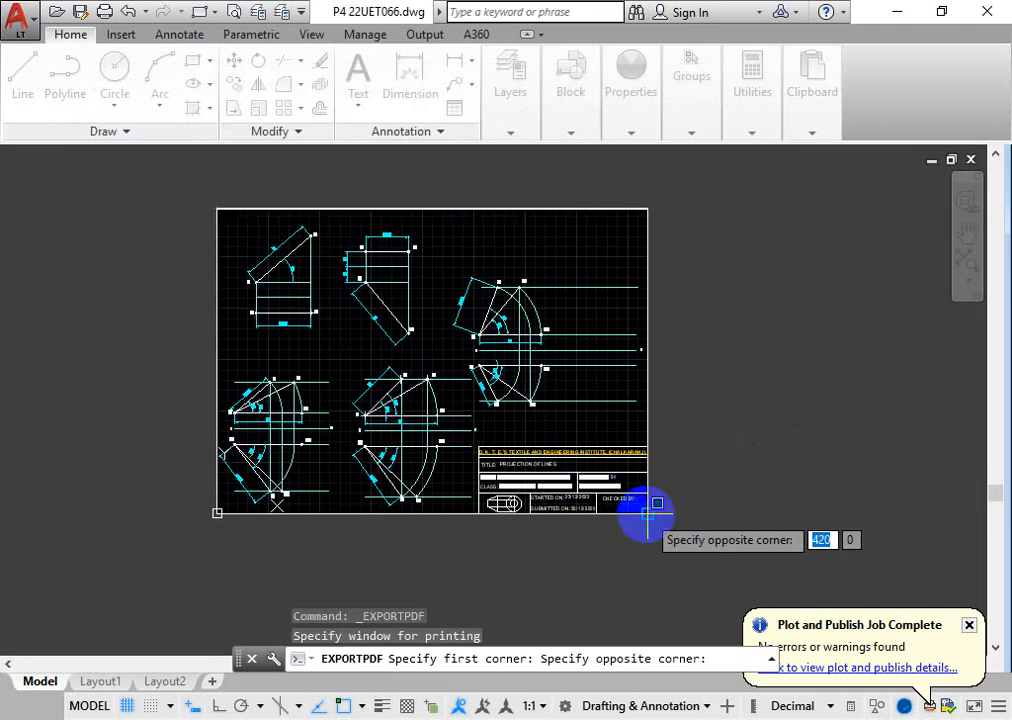
click(657, 505)
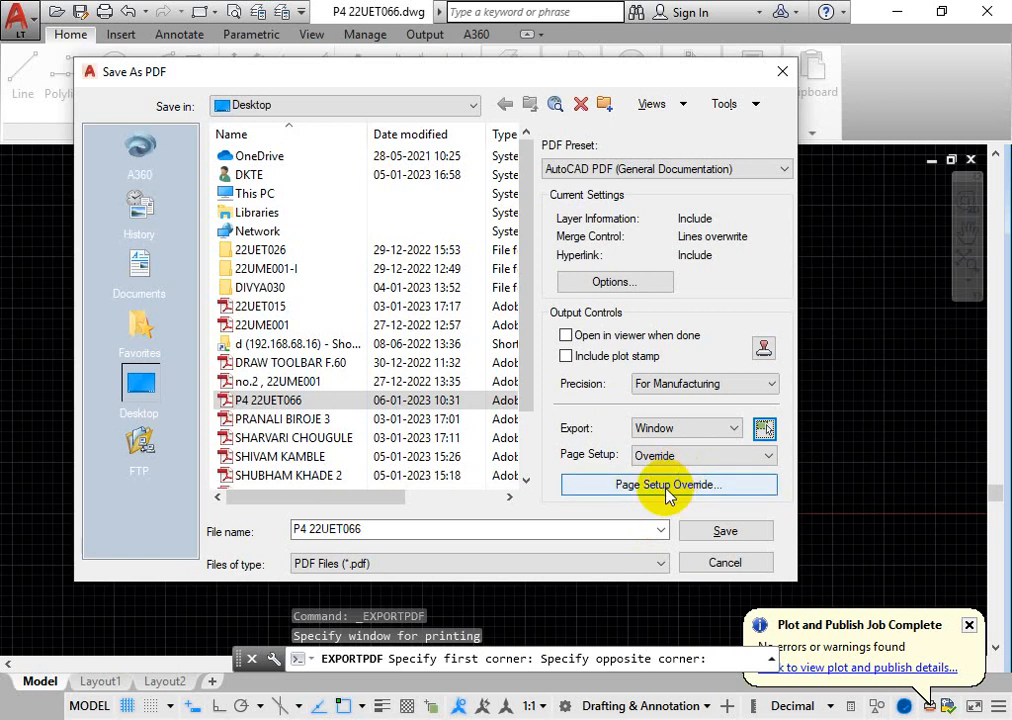
mouse_move(648, 495)
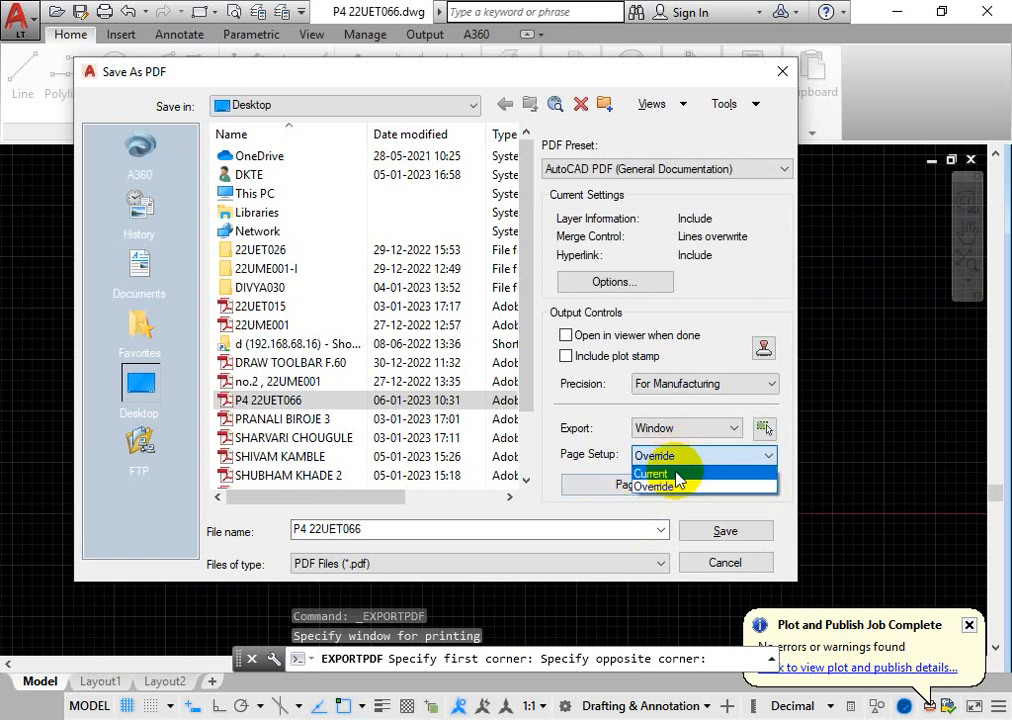
click(651, 473)
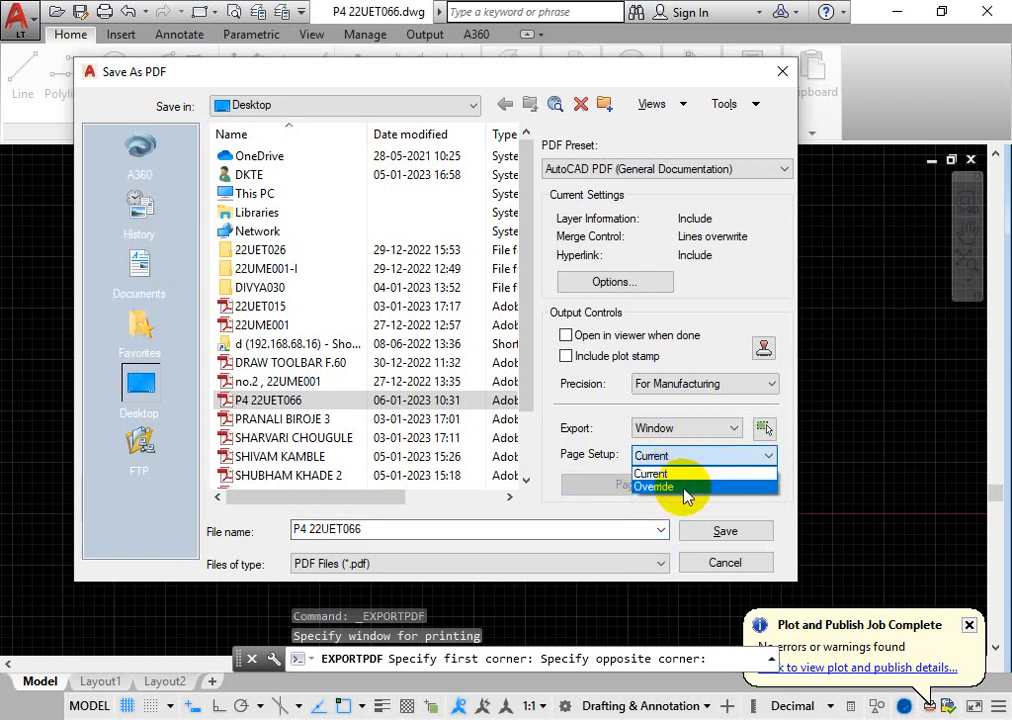
click(655, 487)
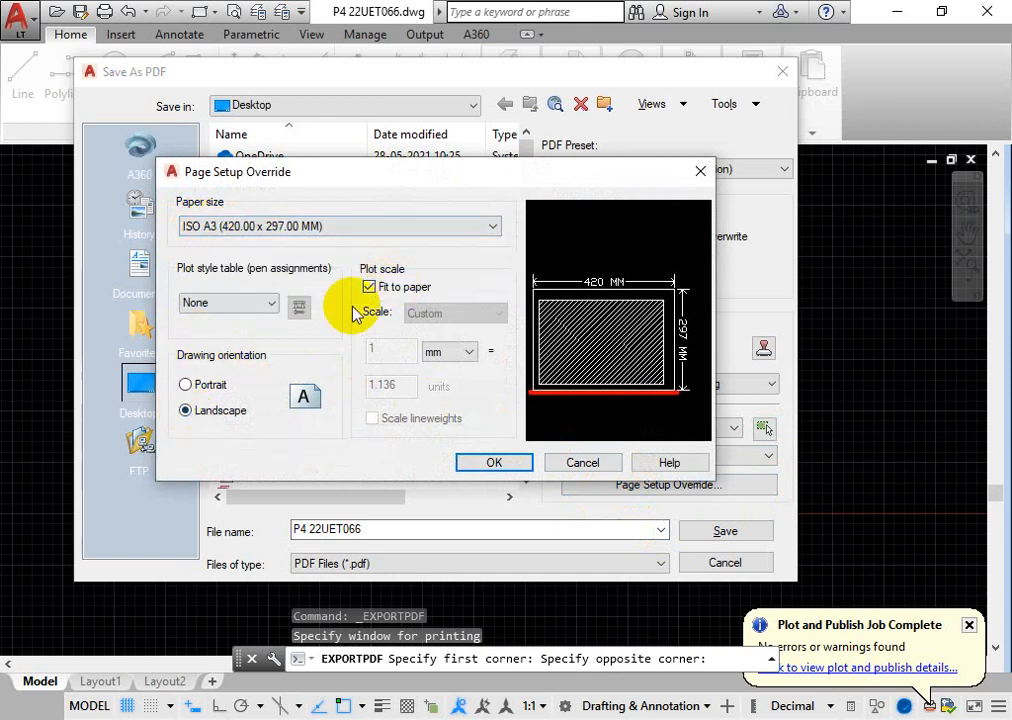
click(494, 462)
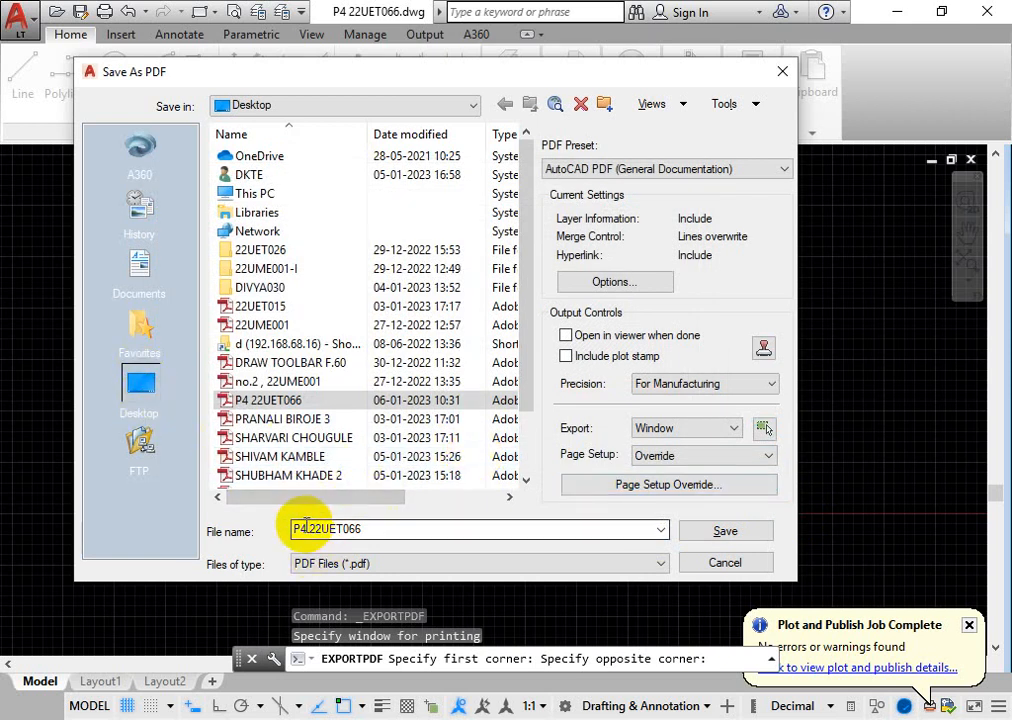
click(725, 531)
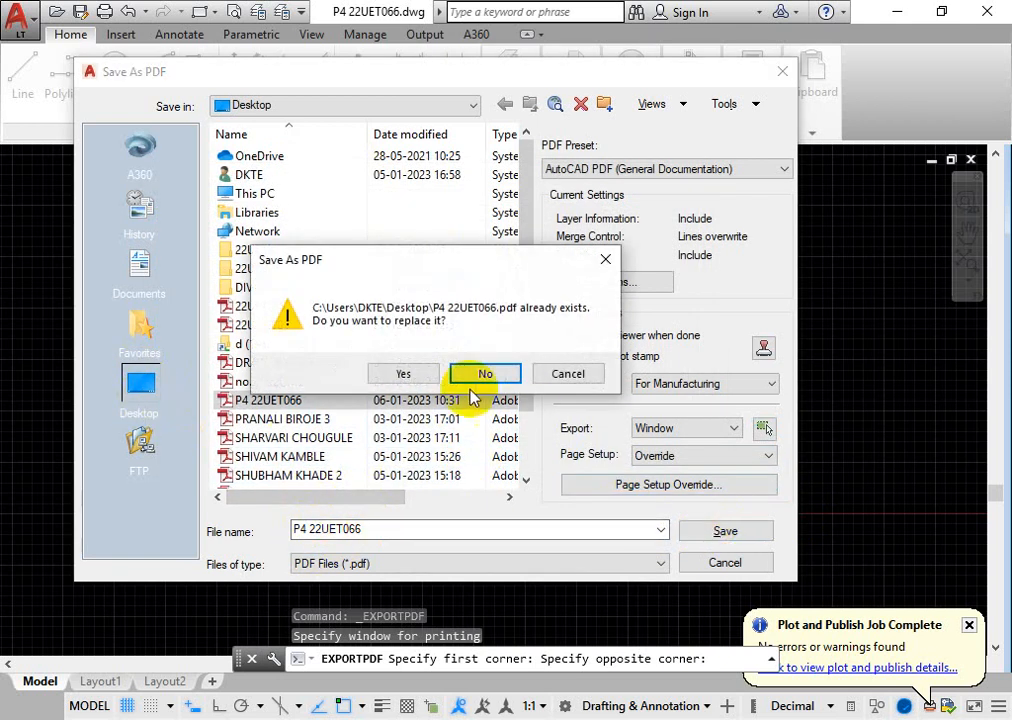
click(485, 373)
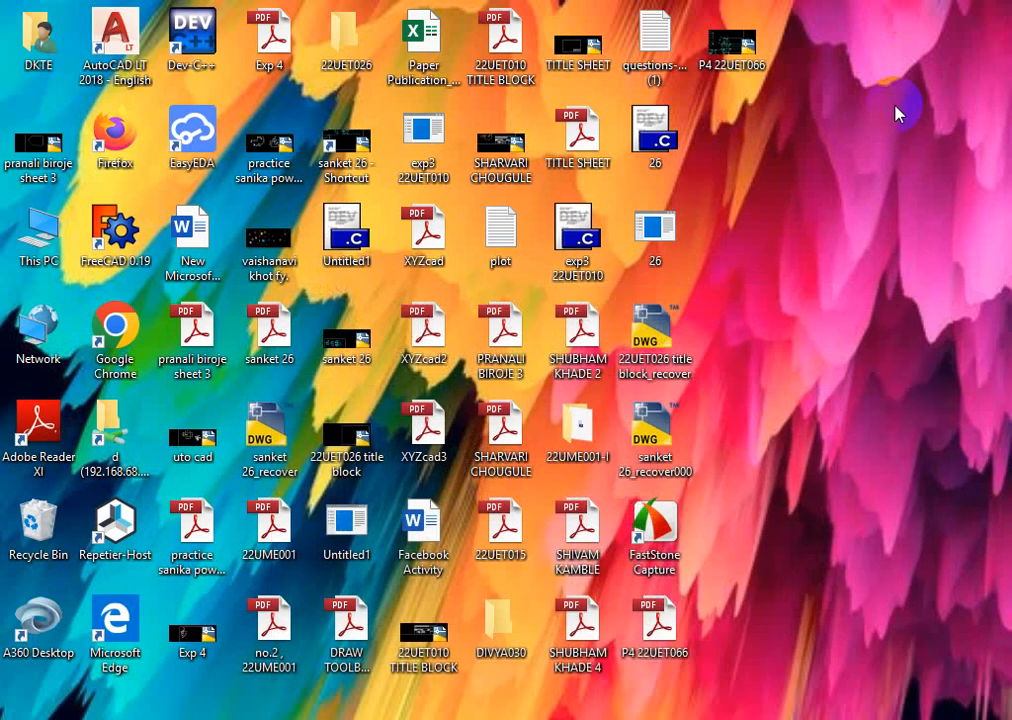
click(655, 625)
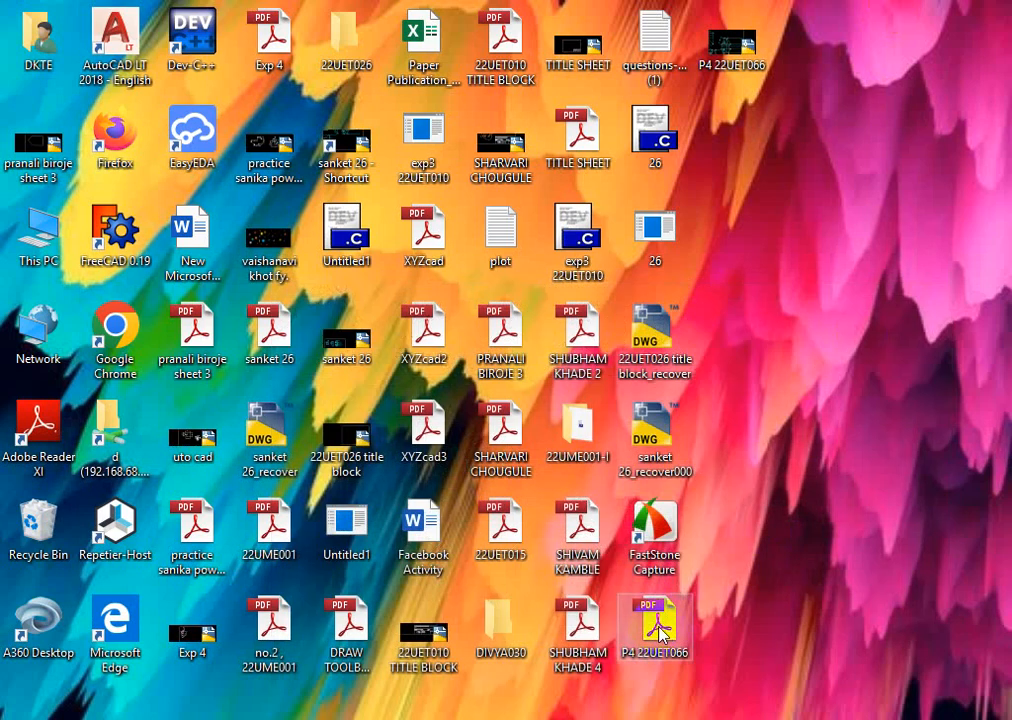
double_click(654, 628)
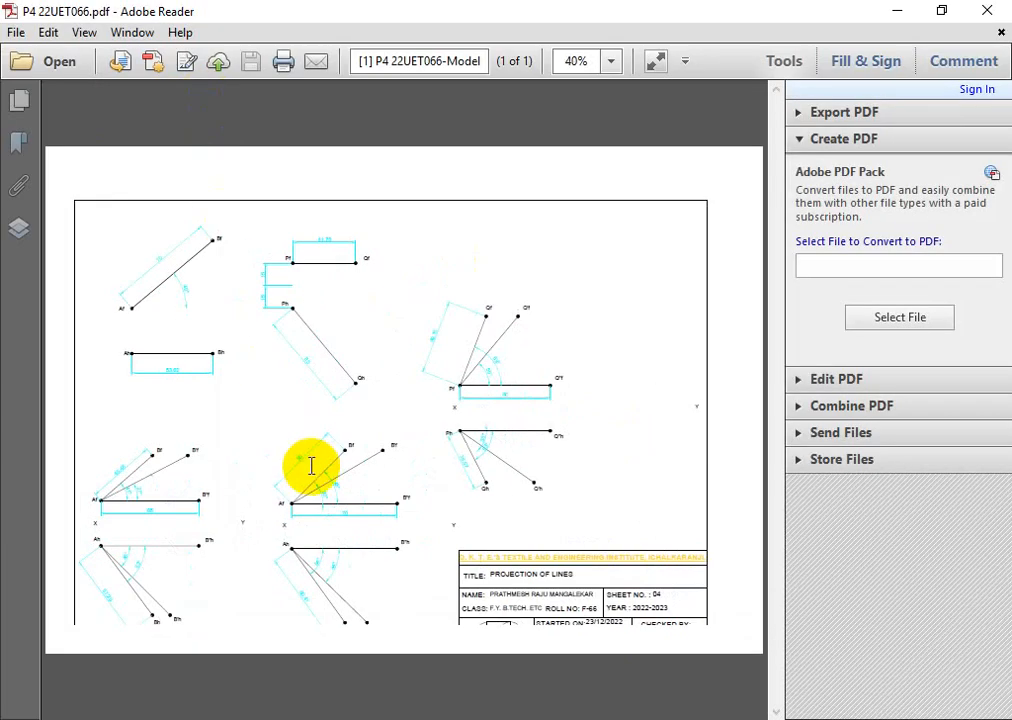
mouse_move(480, 368)
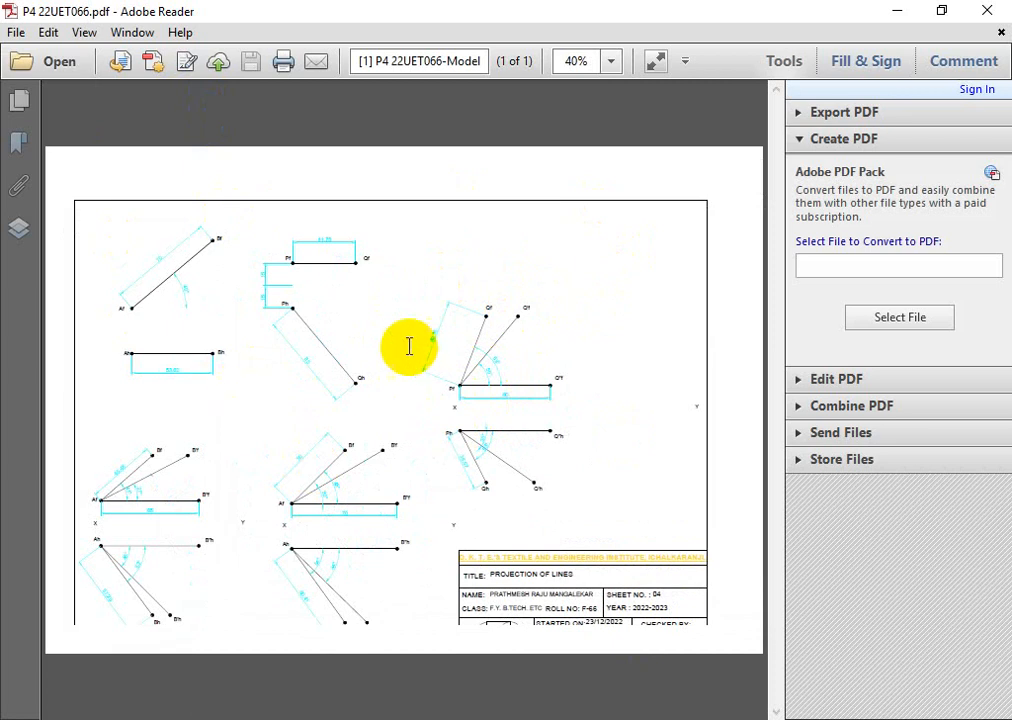
mouse_move(142, 578)
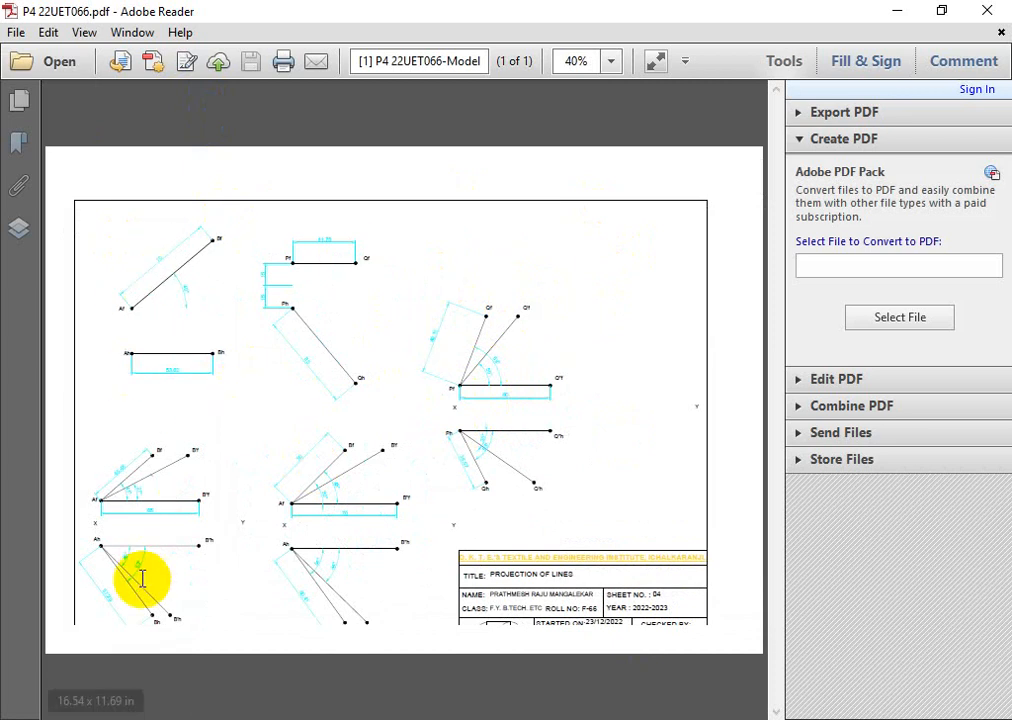
mouse_move(654, 252)
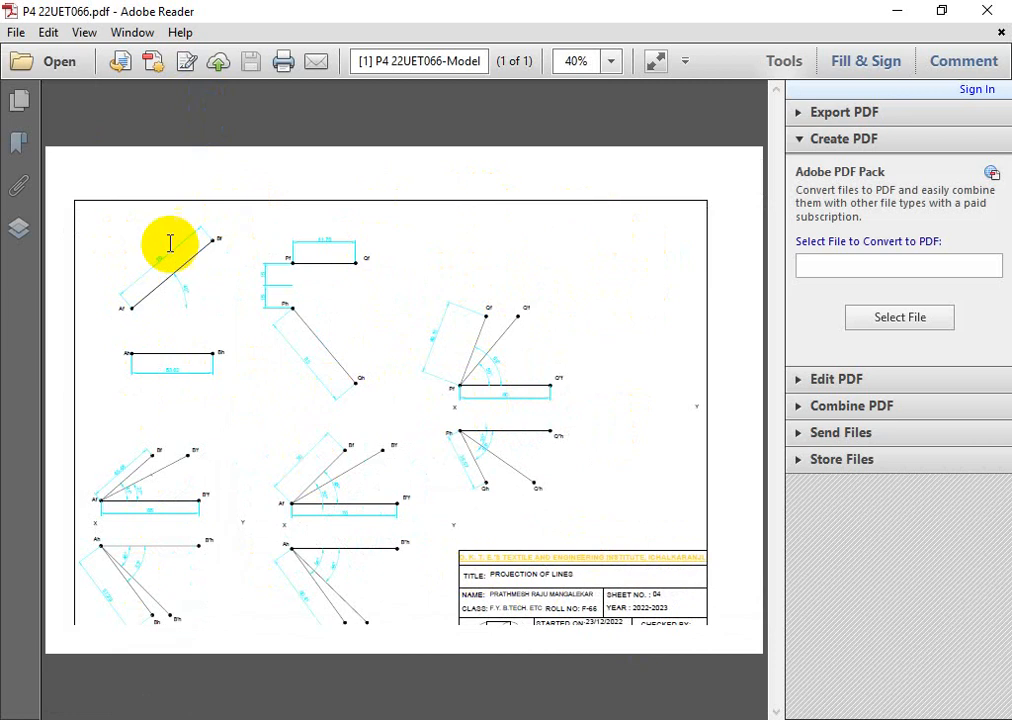
mouse_move(398, 388)
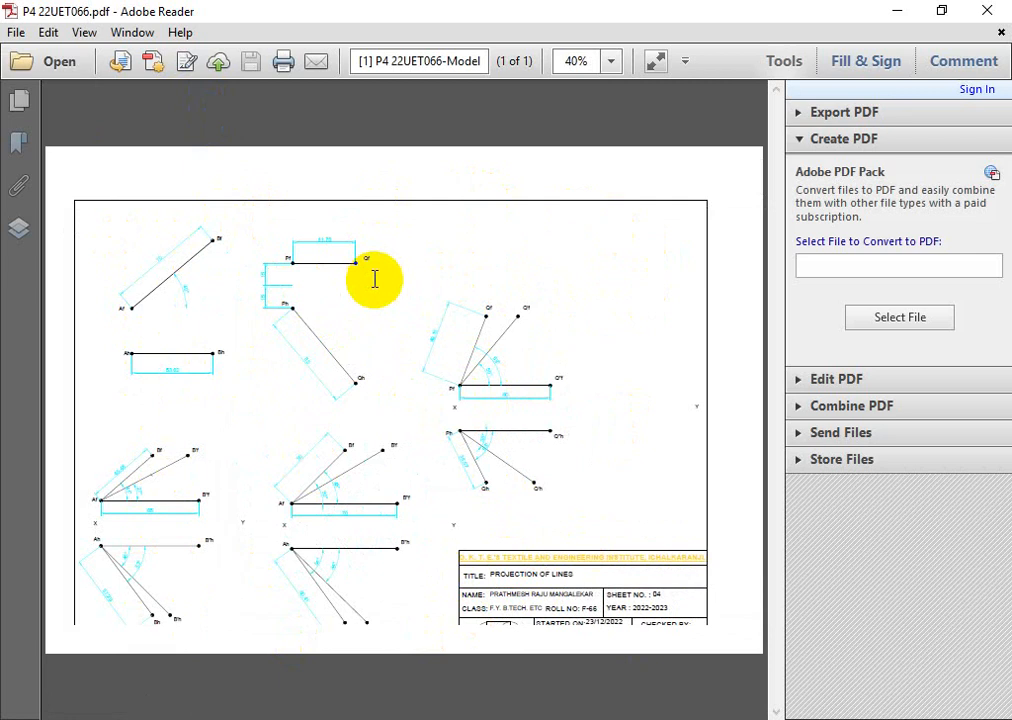
mouse_move(283, 290)
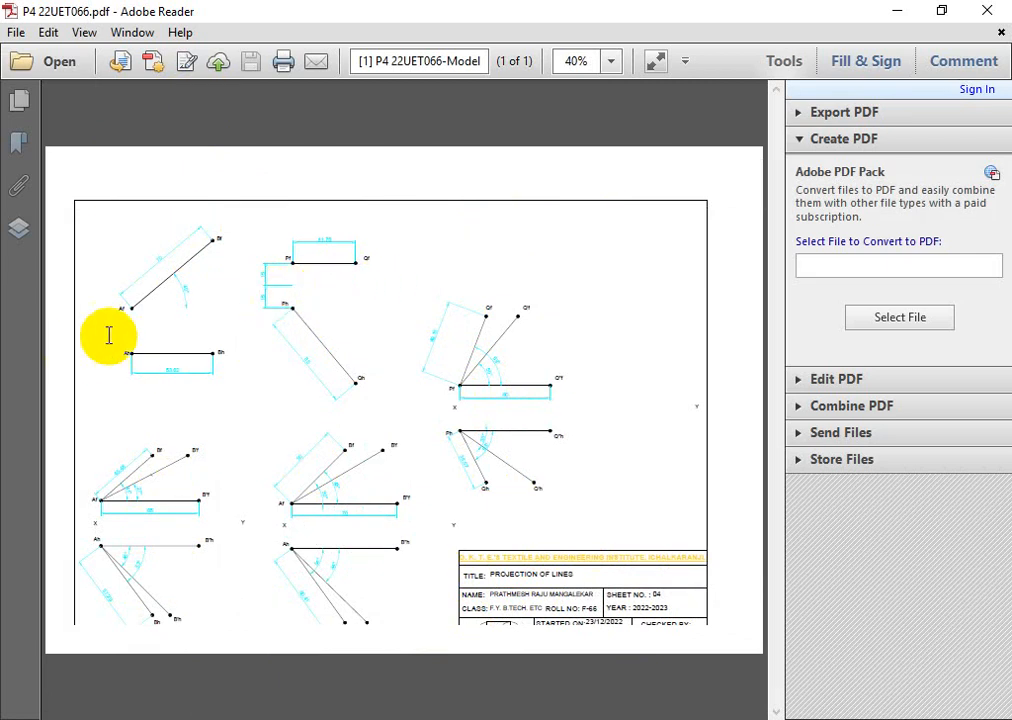
mouse_move(178, 330)
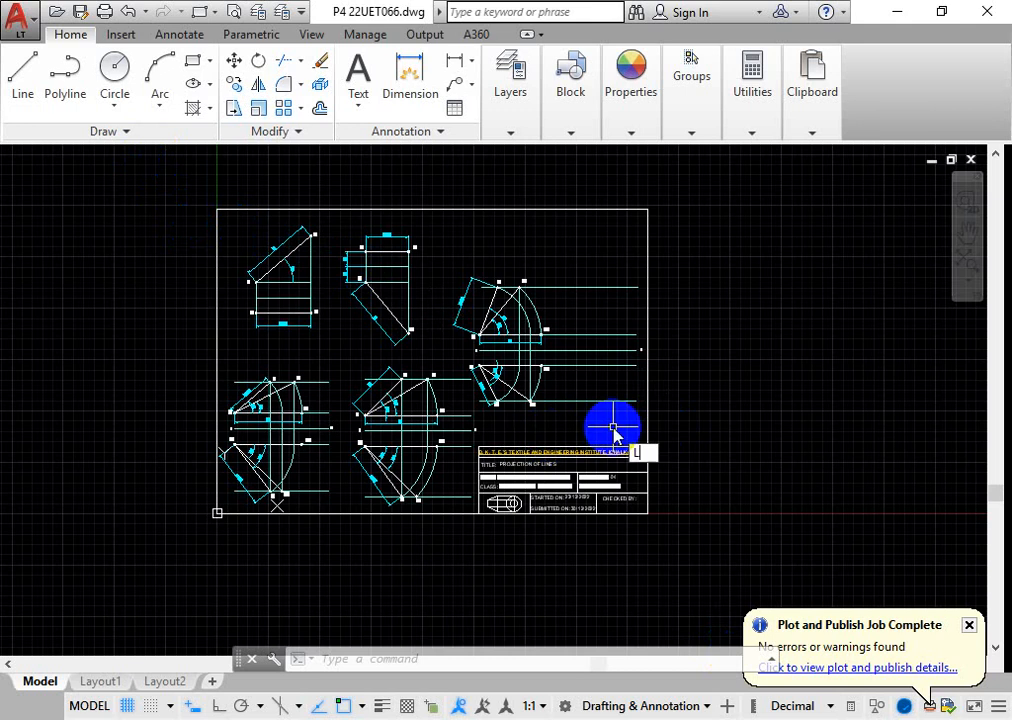
Open the layer list with LAYER and turn on Plot for the PROJECTION layer.
text(L)
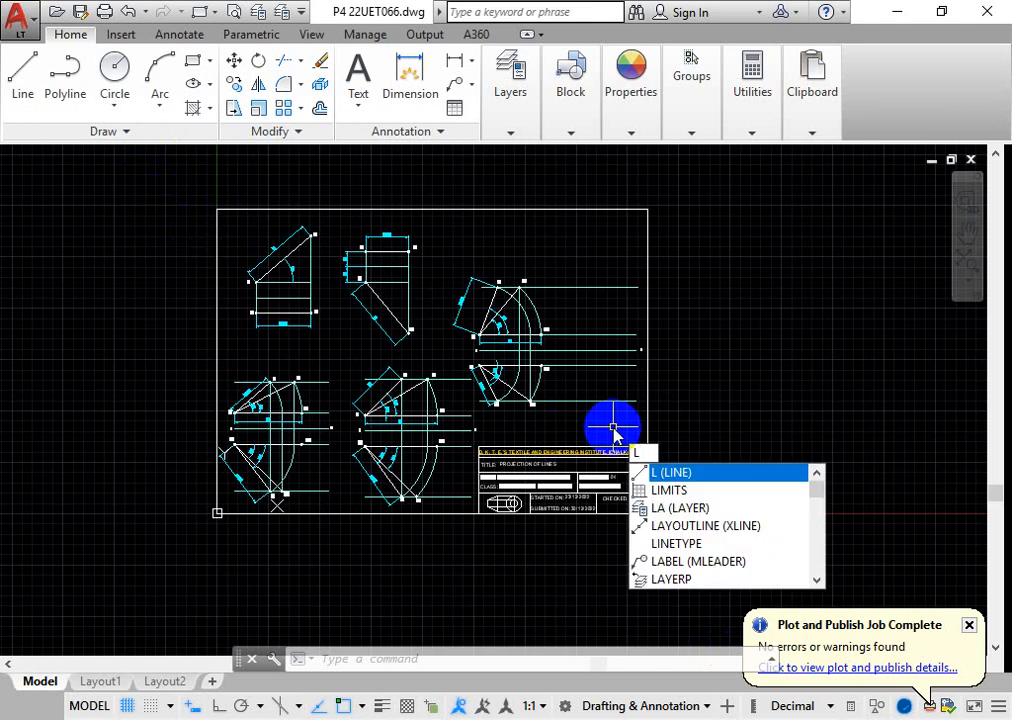
text(AYER)
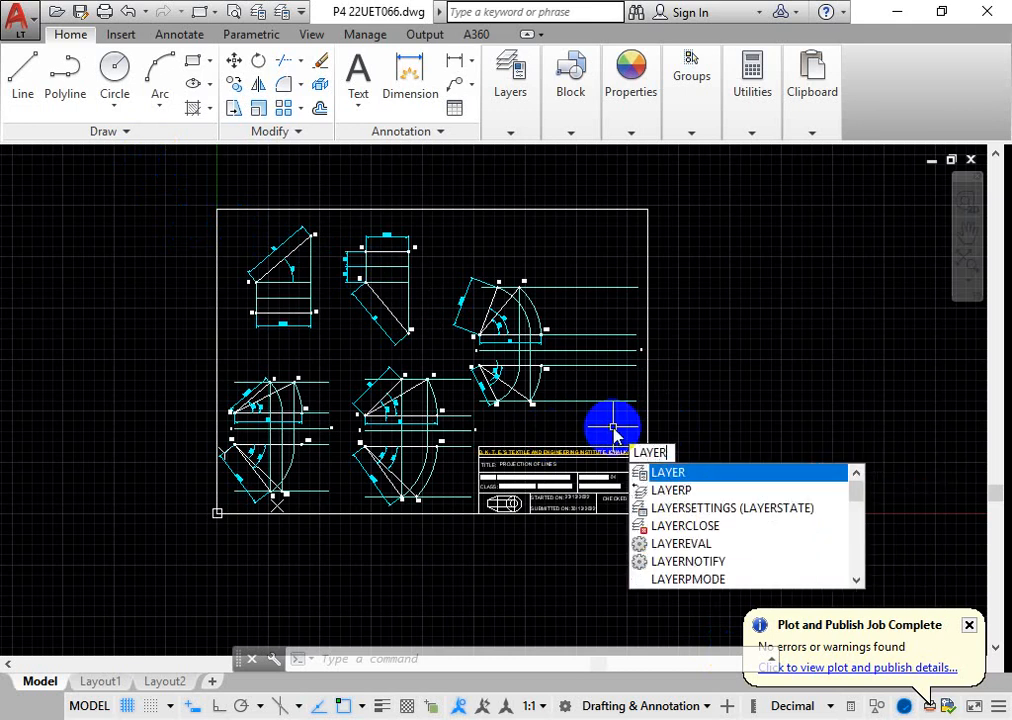
key(Enter)
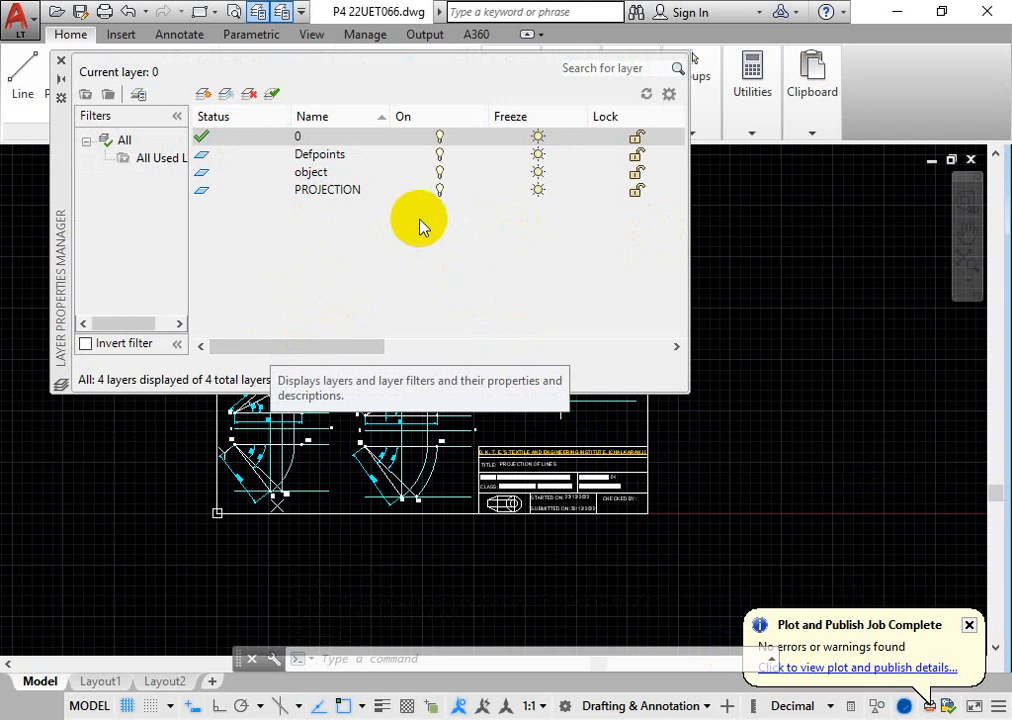
mouse_move(315, 160)
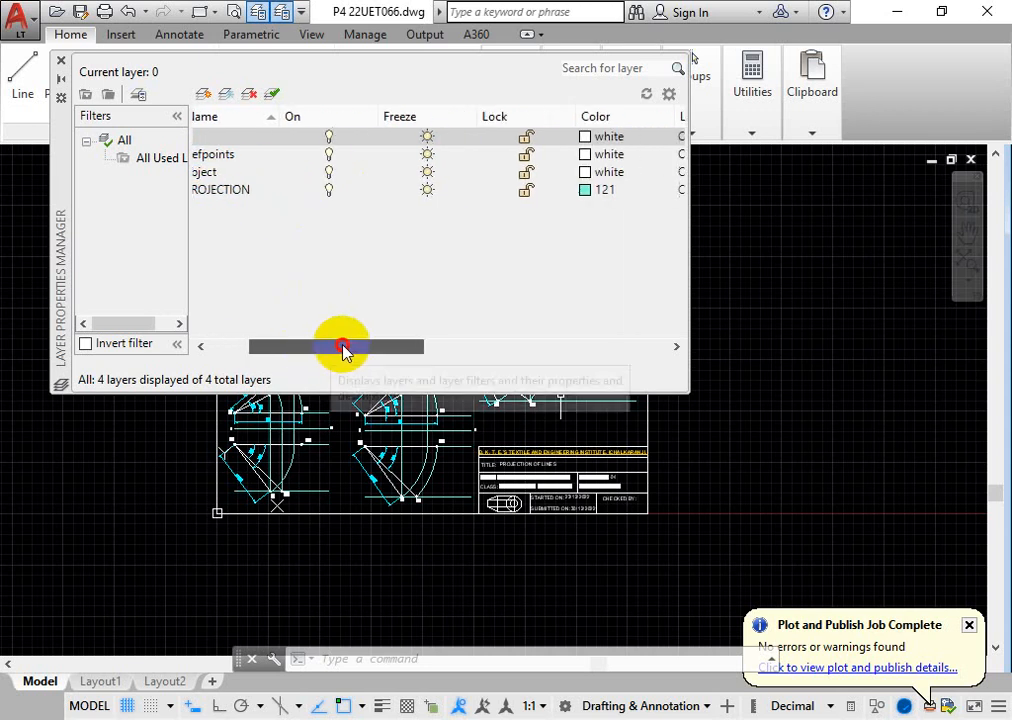
drag(343, 347, 395, 347)
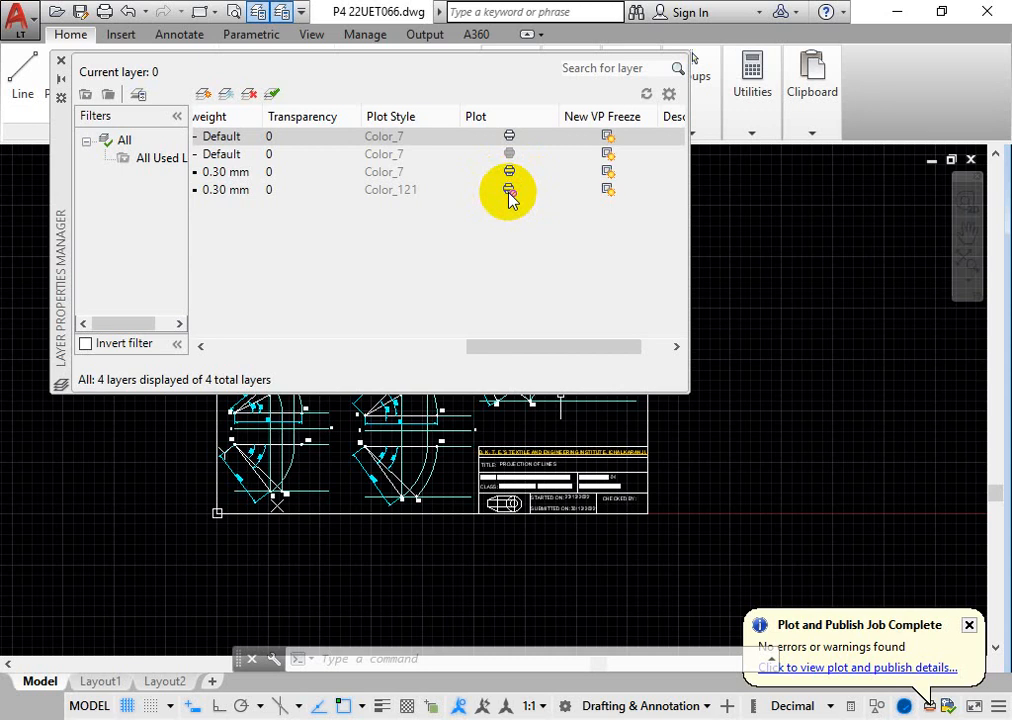
click(509, 190)
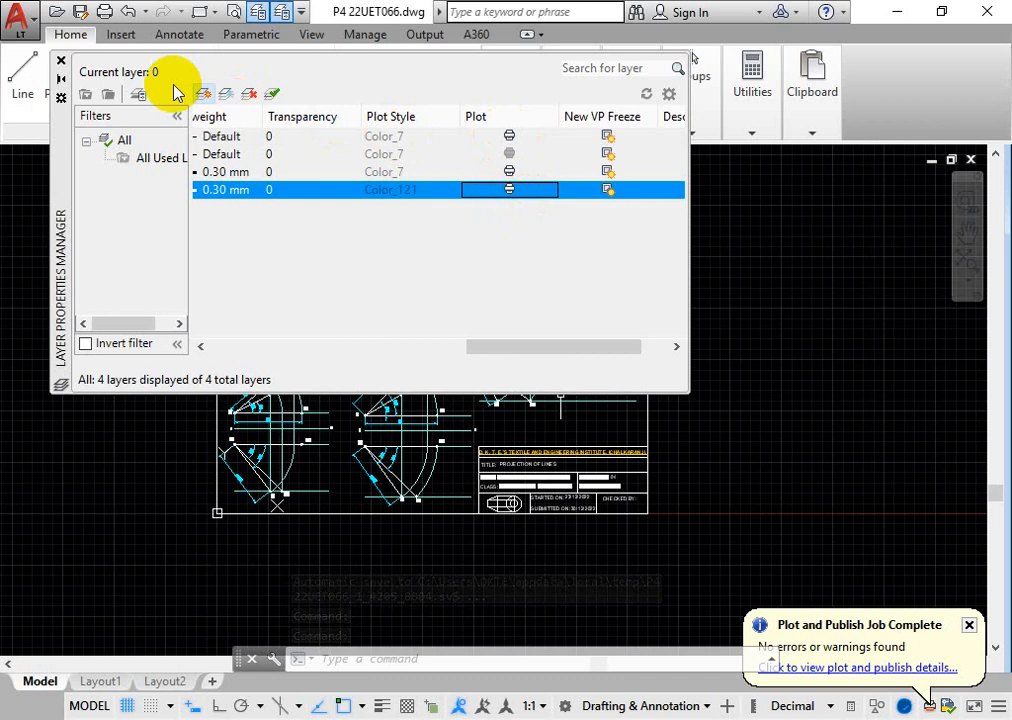
click(60, 60)
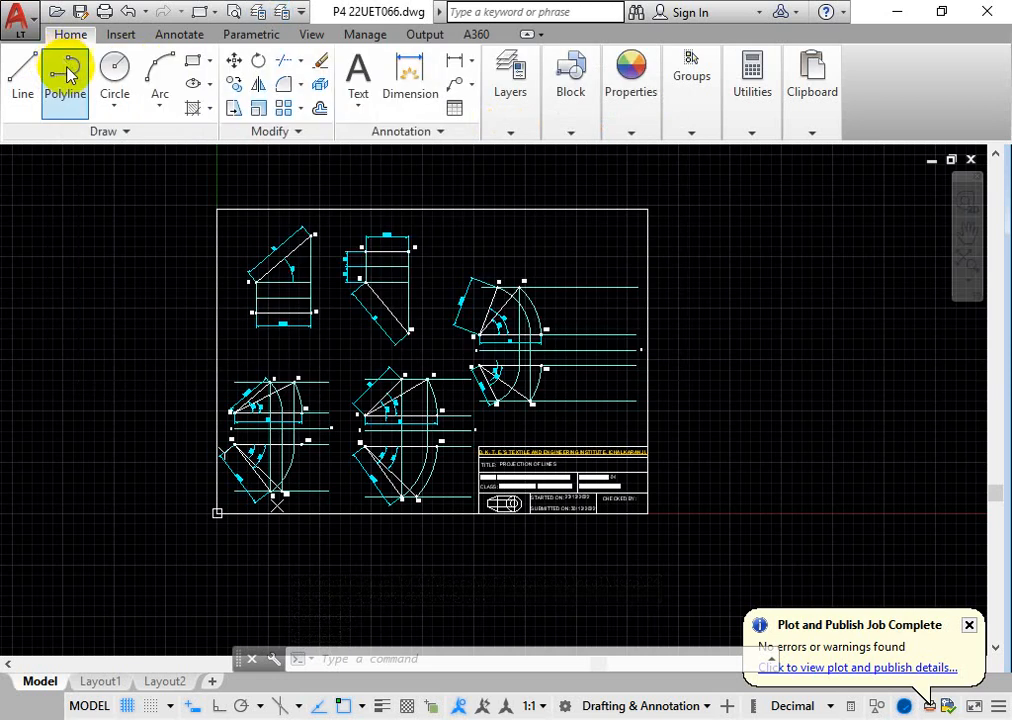
Start a PDF export from the application menu and window the drawing sheet.
click(20, 16)
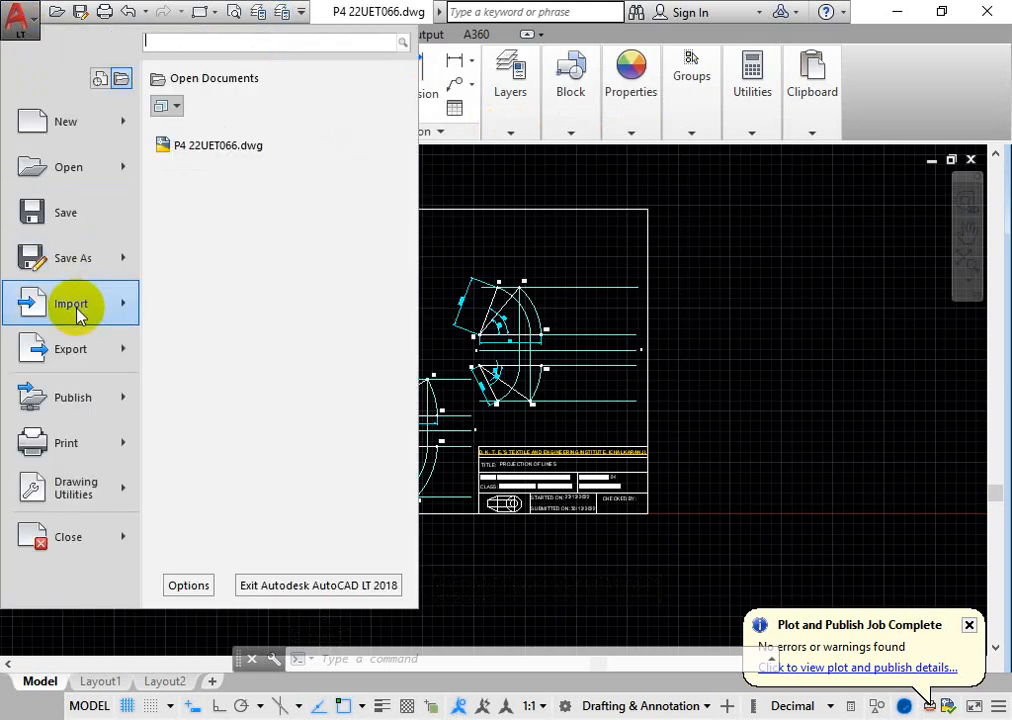
click(71, 348)
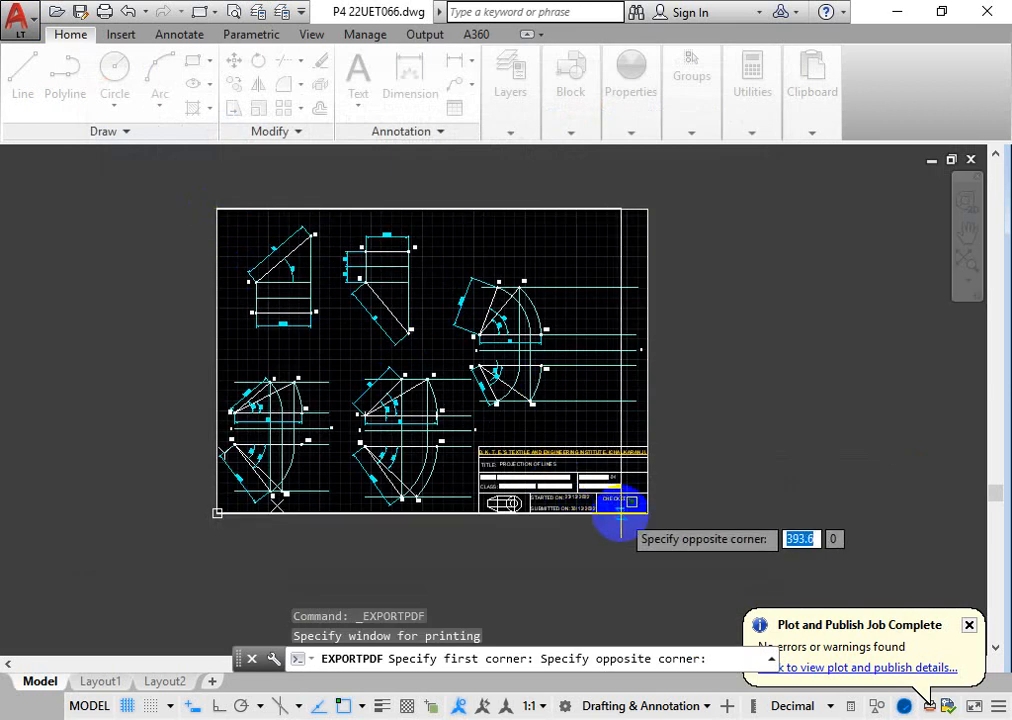
click(630, 520)
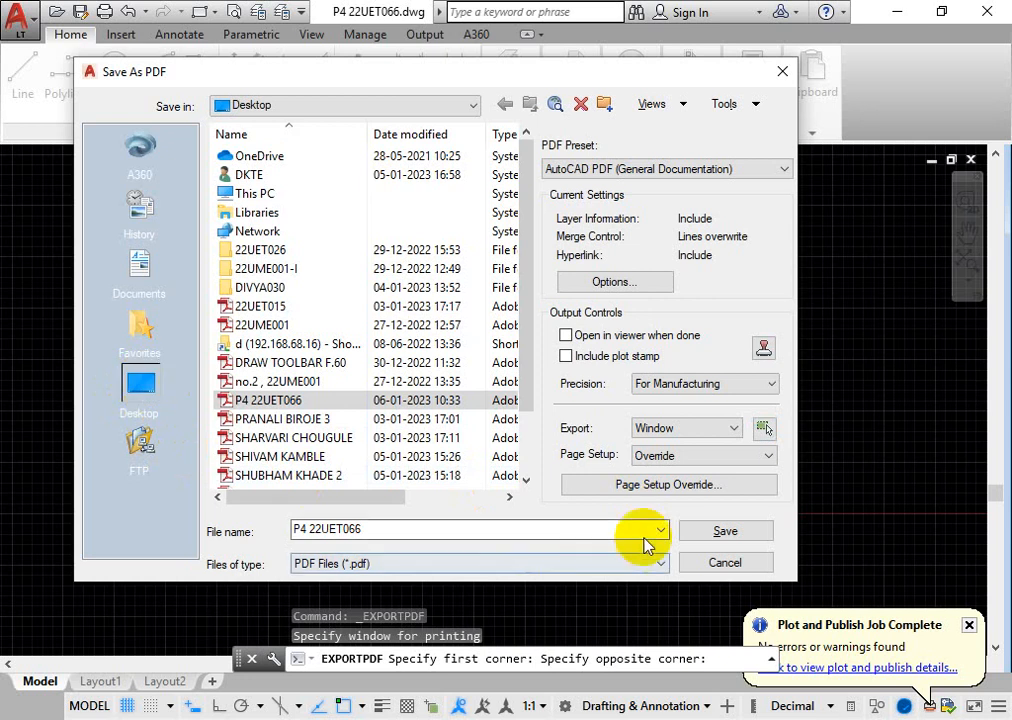
click(725, 531)
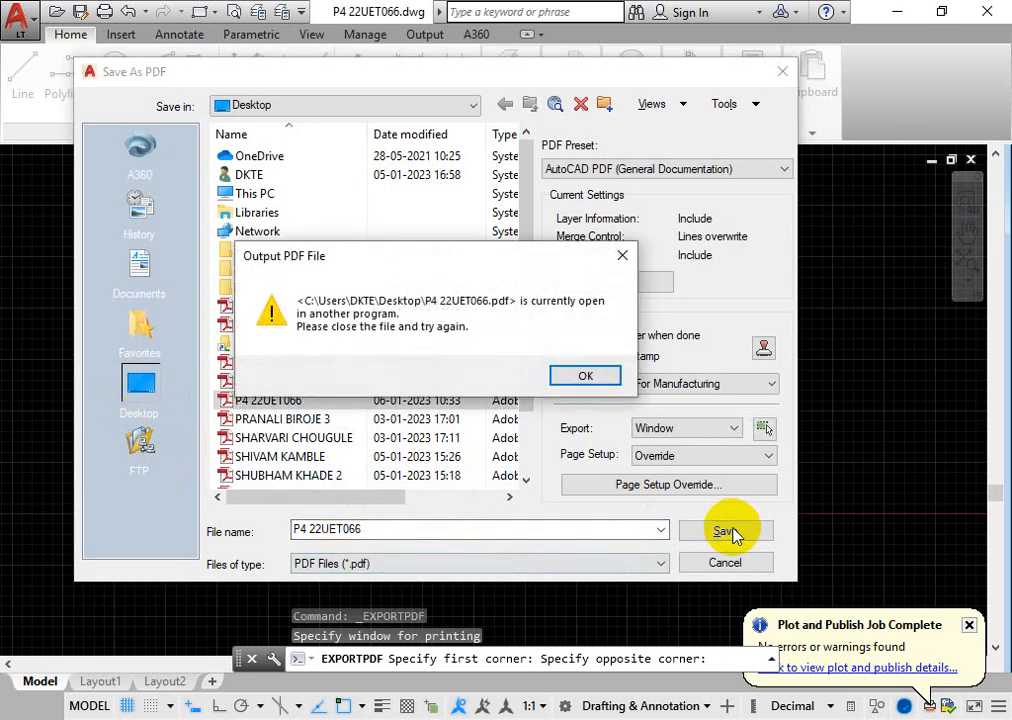
click(585, 375)
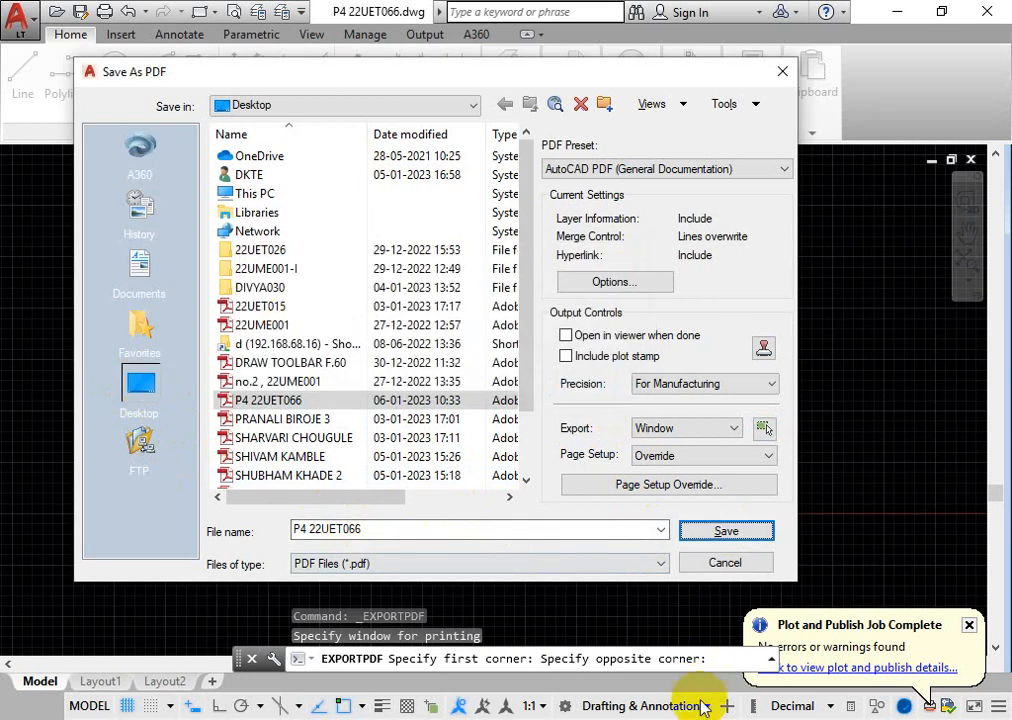
click(726, 531)
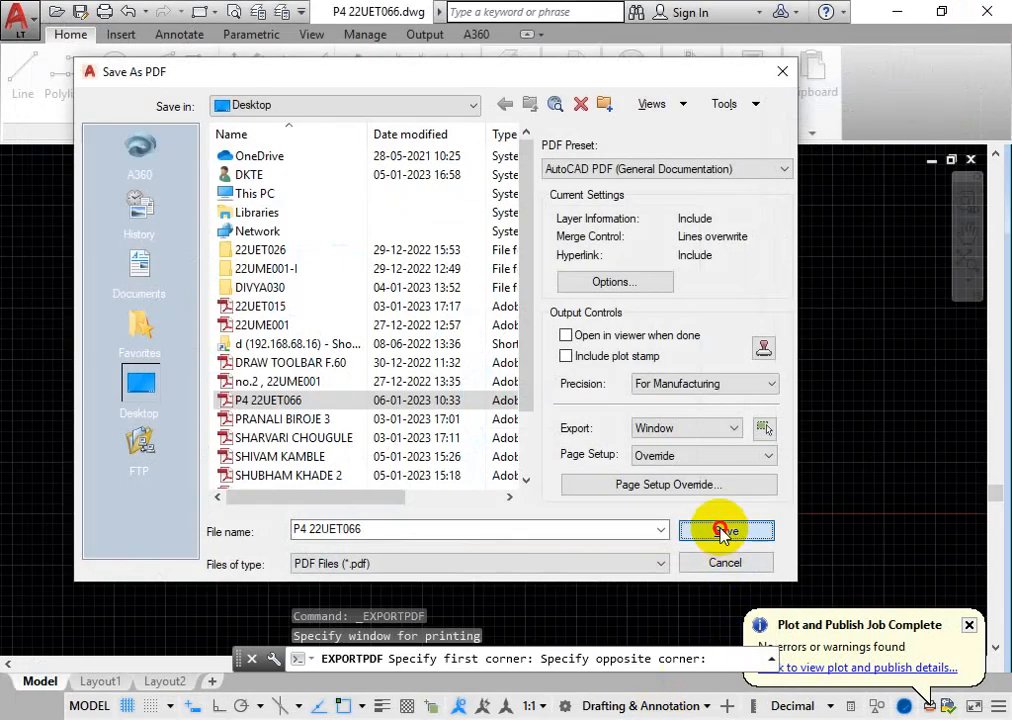
click(725, 531)
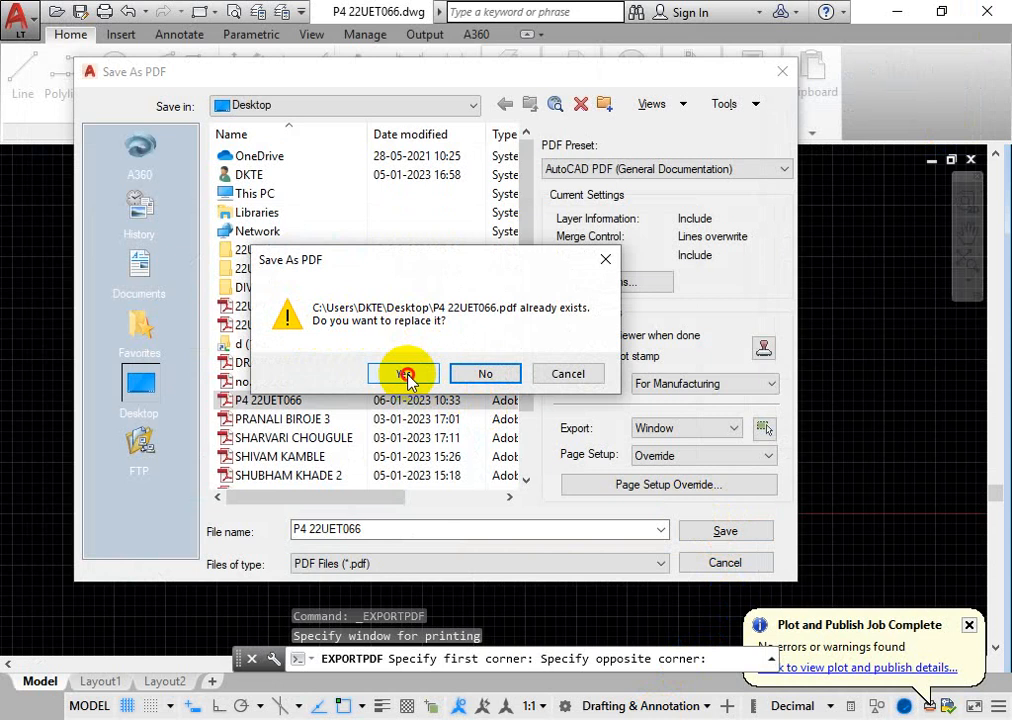
click(405, 373)
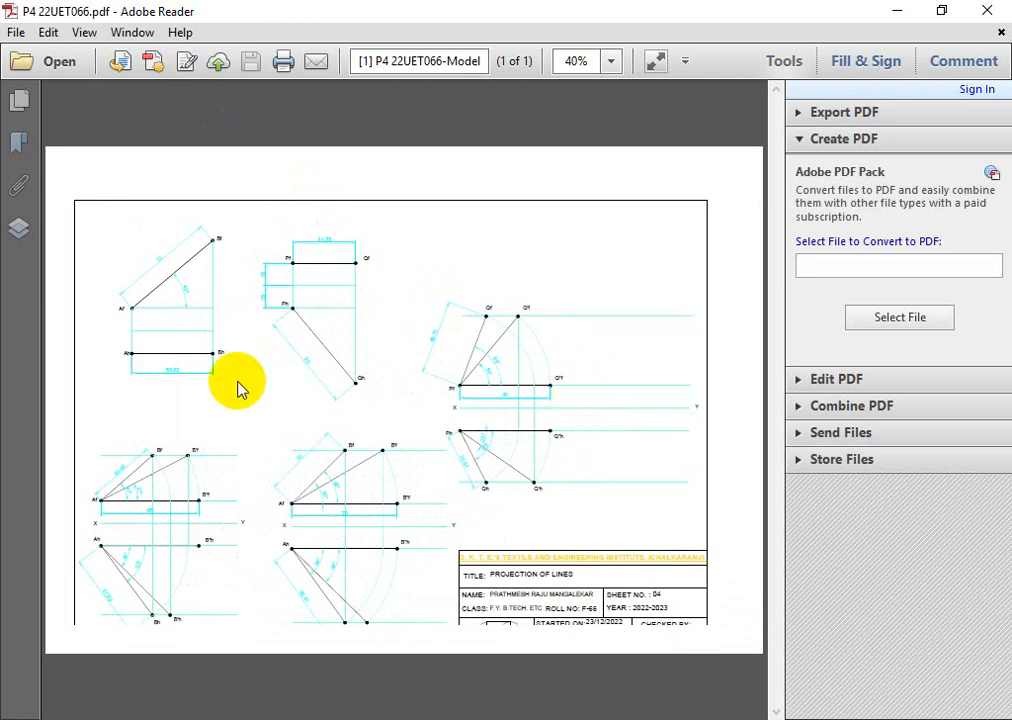
mouse_move(268, 287)
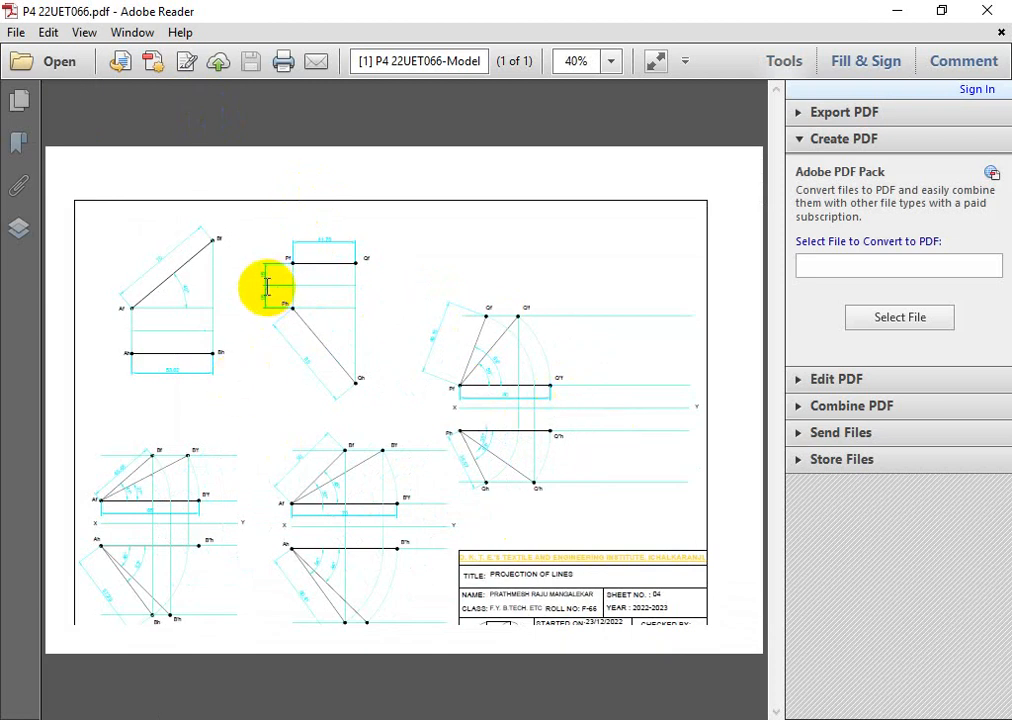
mouse_move(267, 330)
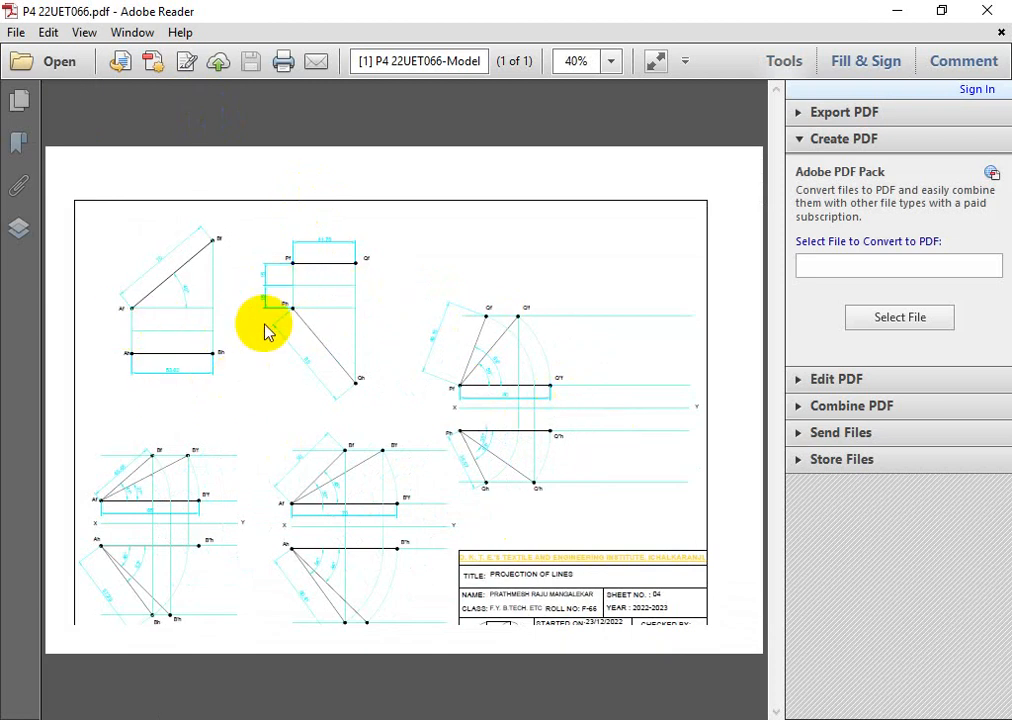
mouse_move(445, 530)
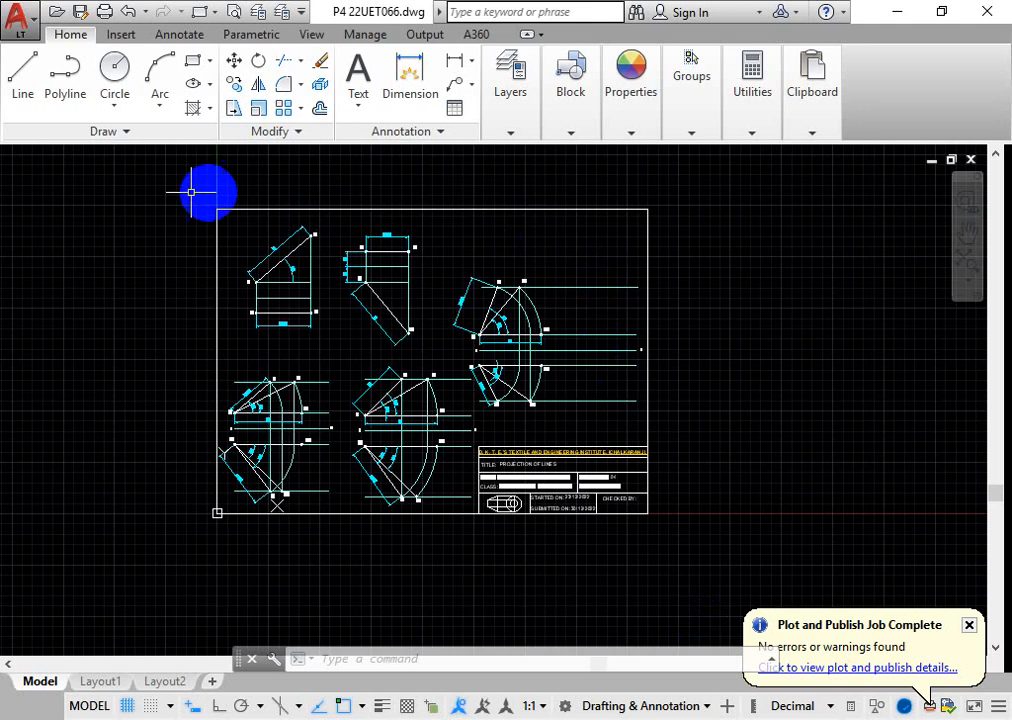
mouse_move(205, 478)
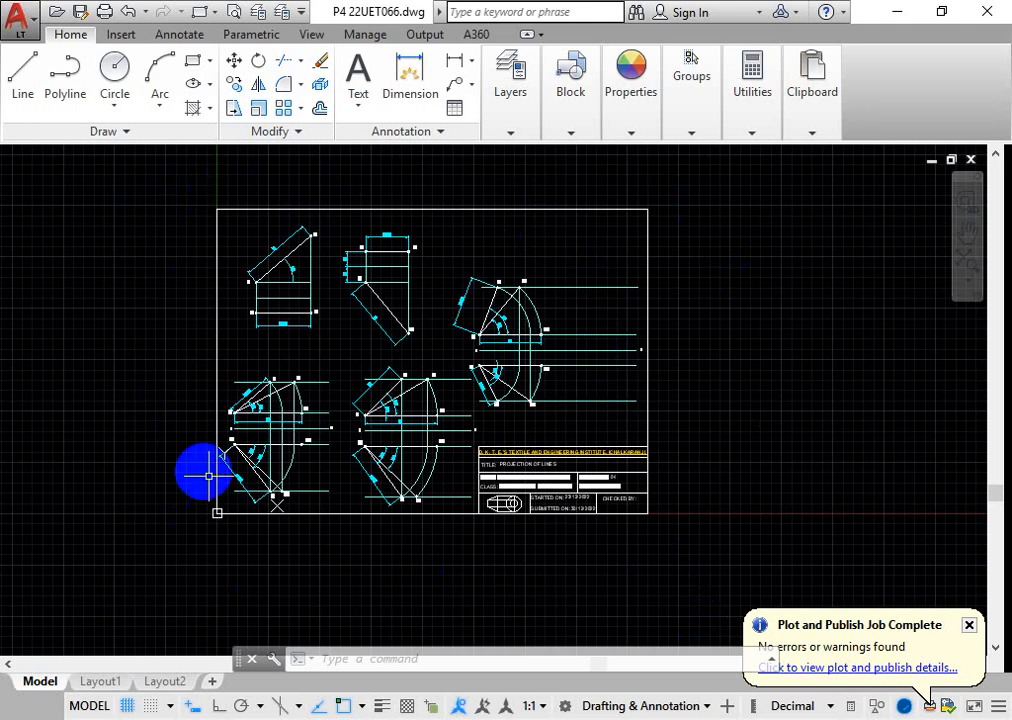
mouse_move(675, 638)
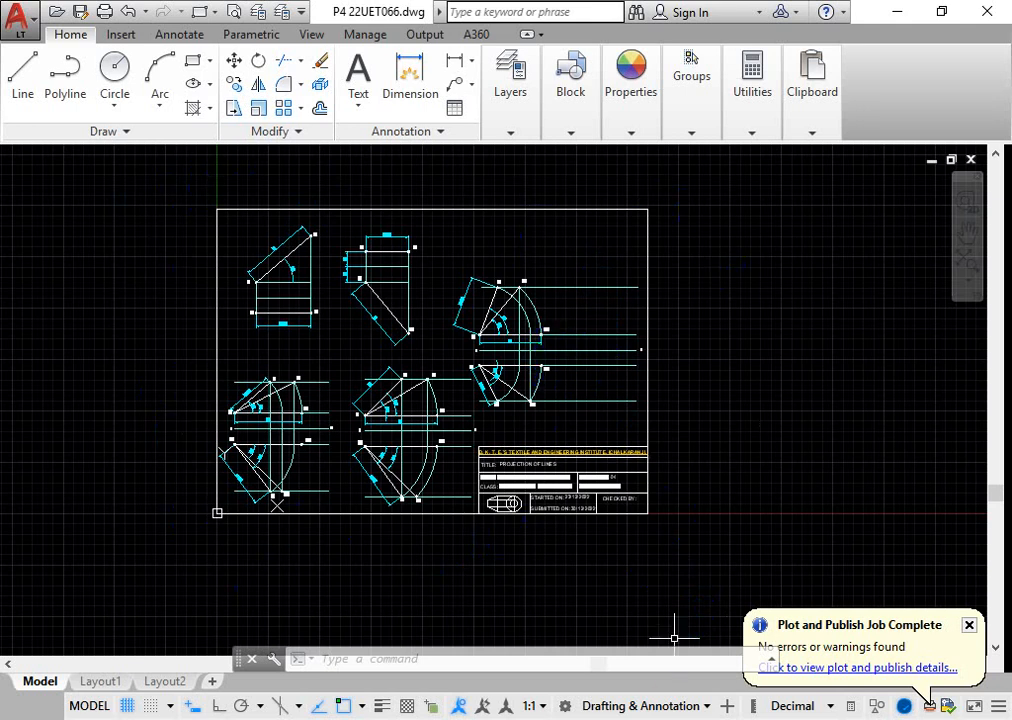